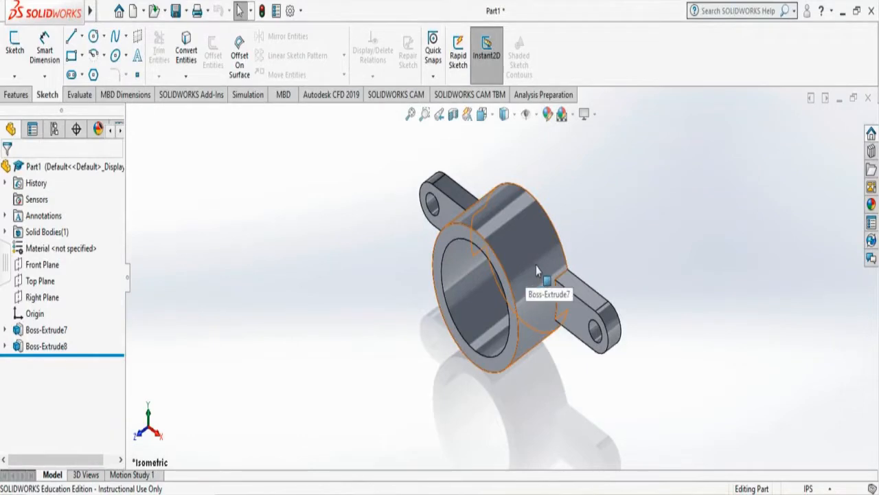
mouse_move(575, 284)
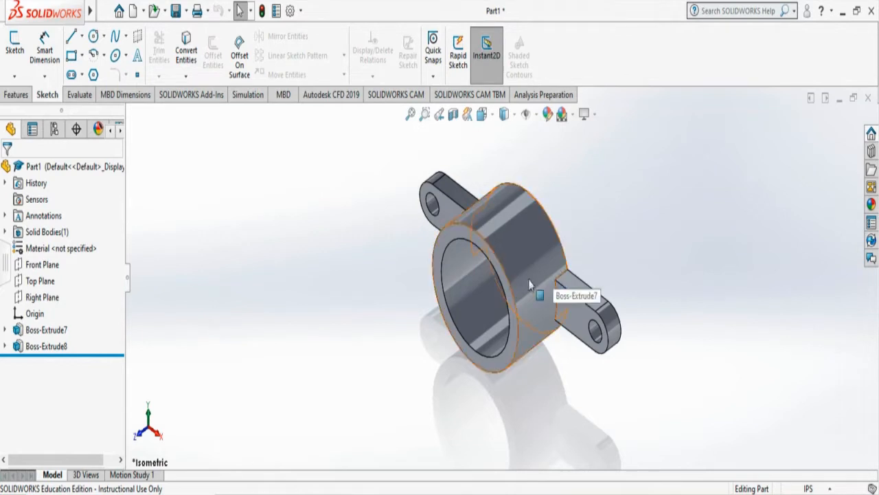
mouse_move(405, 314)
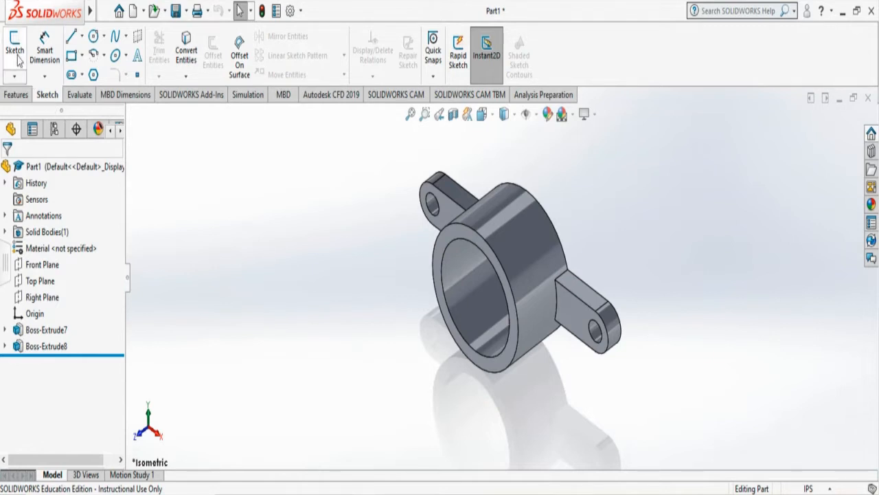
Start Sketch8 on the front face and launch Convert Entities.
click(14, 47)
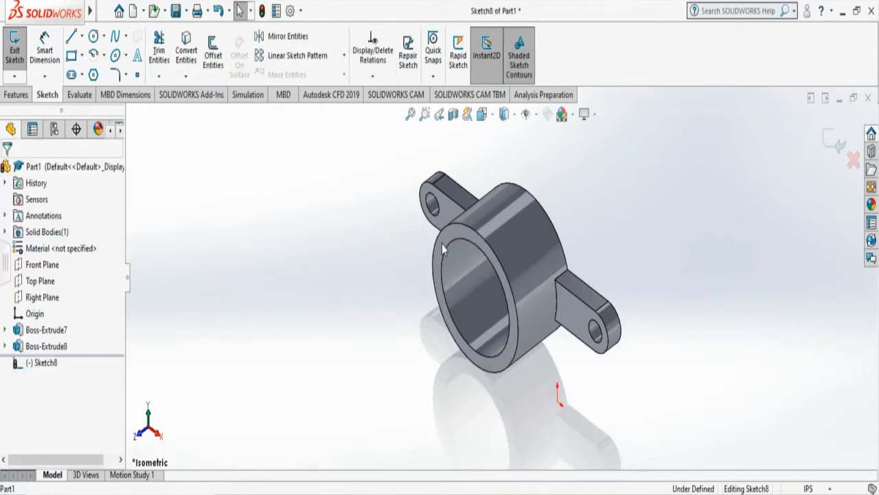
mouse_move(186, 49)
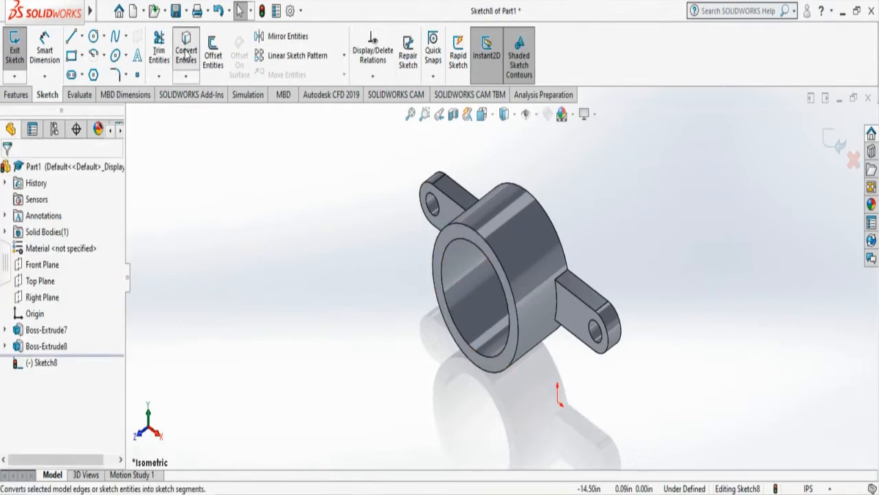
click(185, 50)
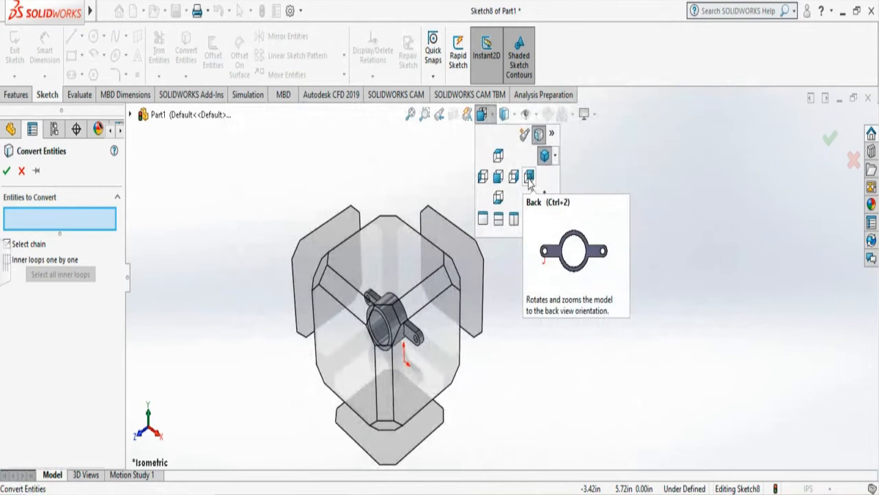
Switch to the Back view and pick the ring-and-lug back face for conversion.
click(529, 177)
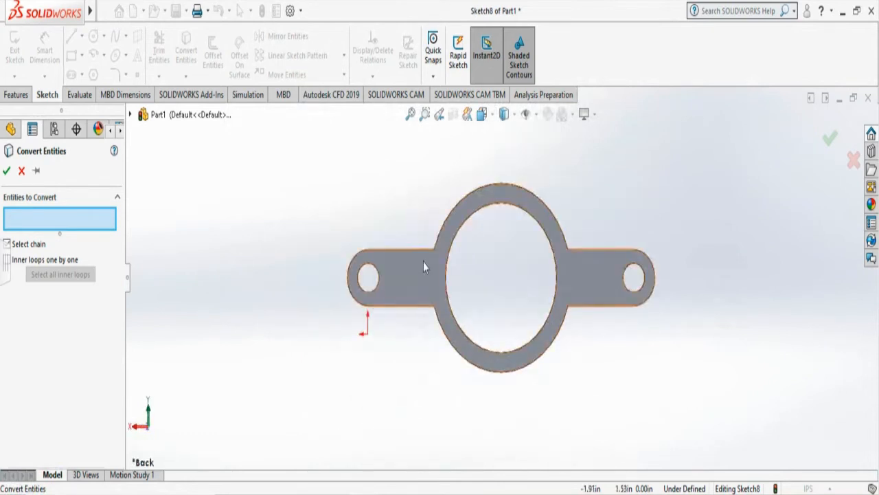
click(422, 273)
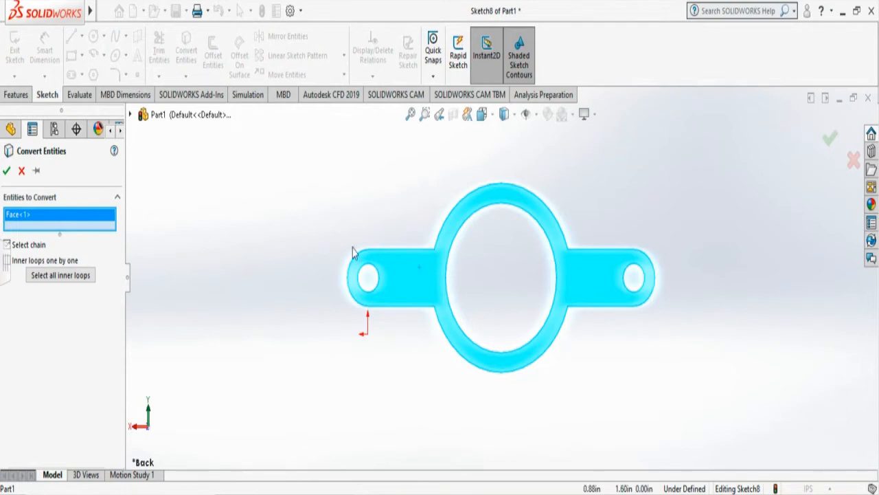
mouse_move(101, 251)
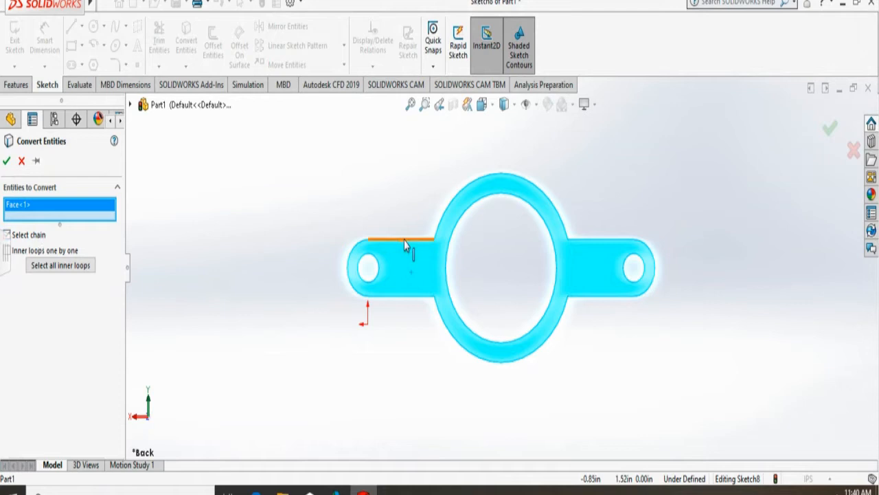
mouse_move(405, 244)
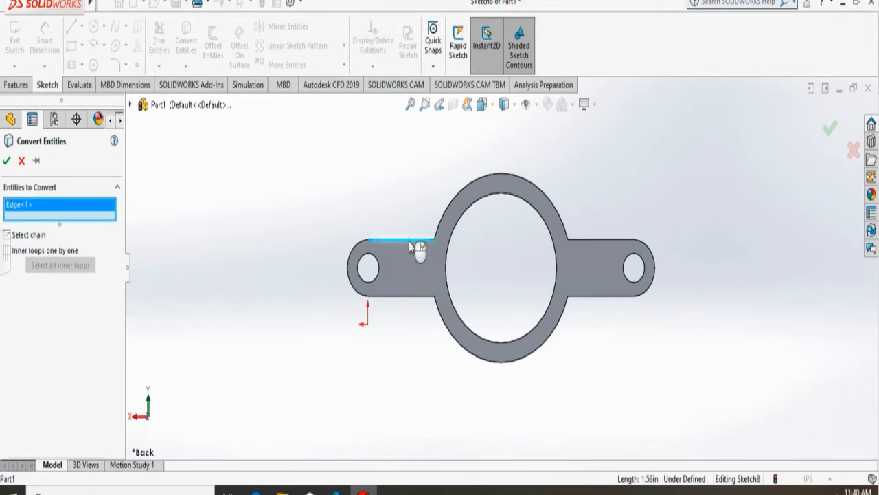
Convert the ring arcs, outline chain, left lug end and both lug holes, then confirm.
click(450, 215)
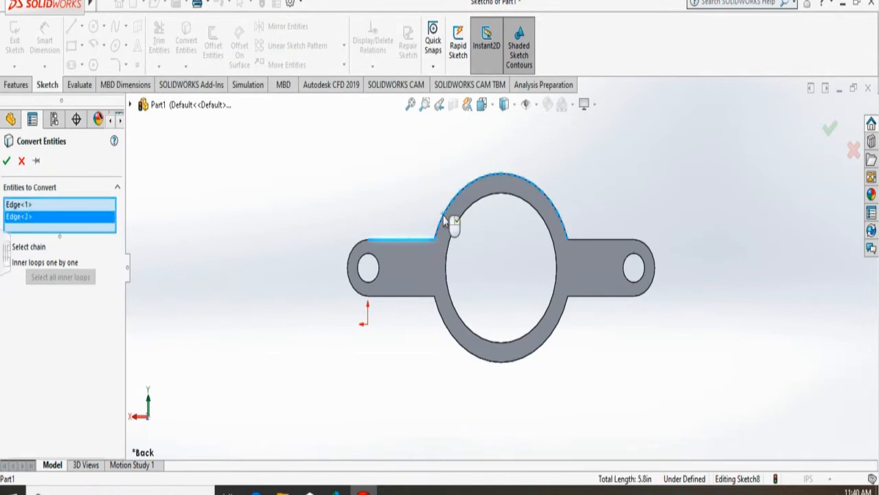
click(556, 237)
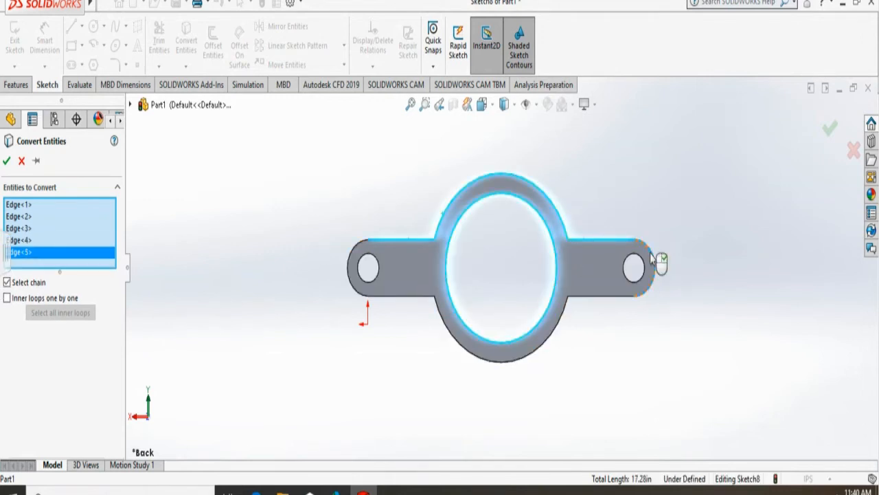
click(604, 296)
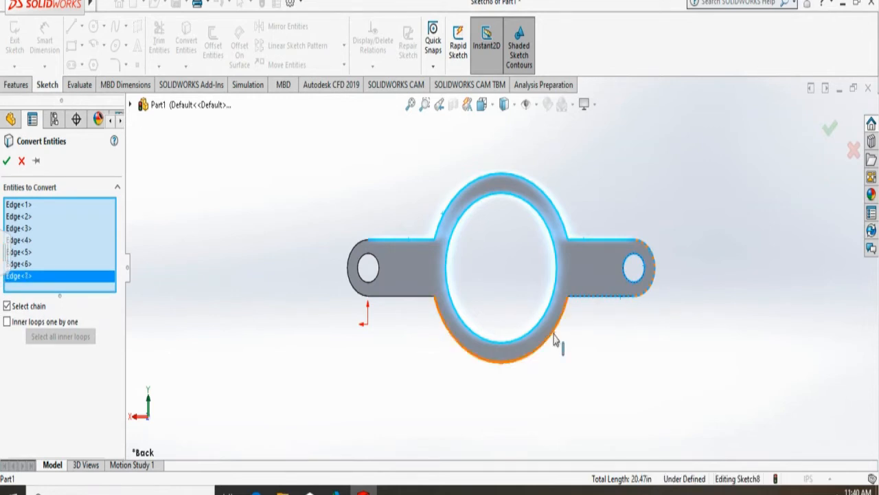
click(401, 295)
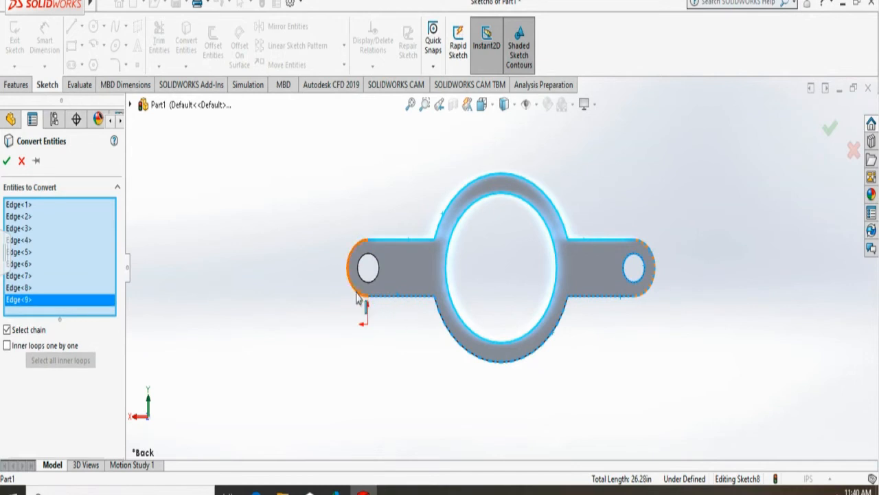
click(369, 268)
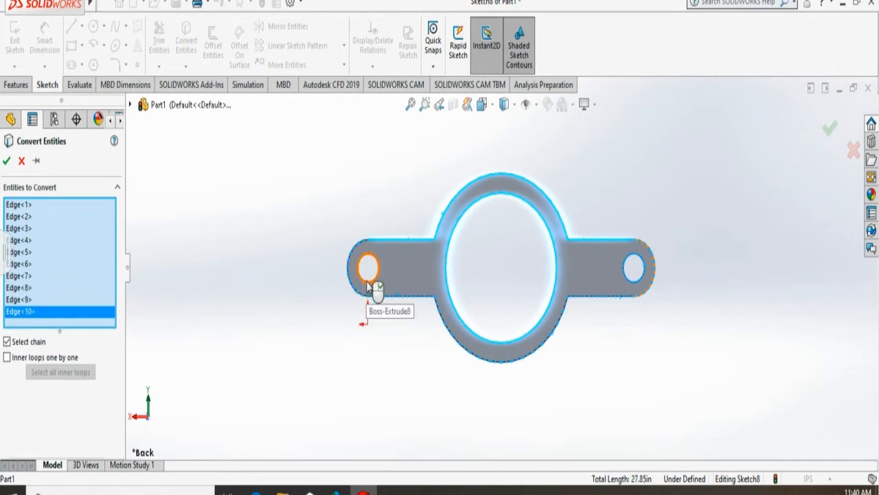
click(369, 268)
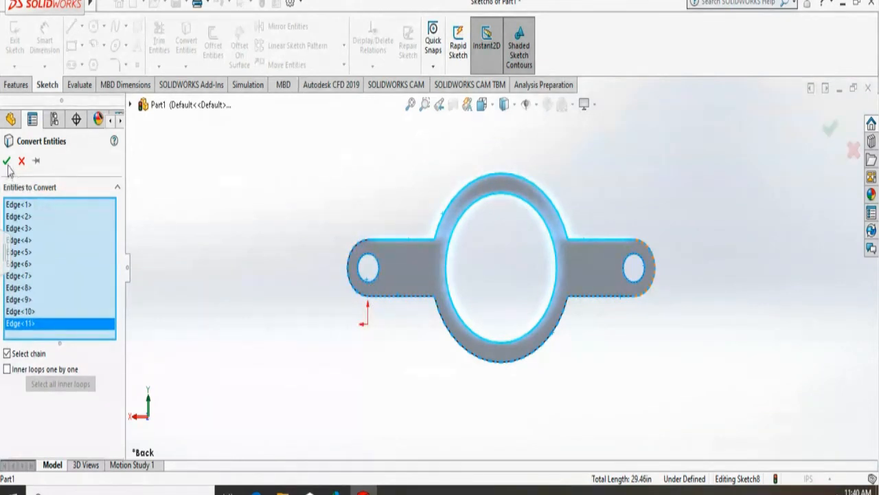
click(6, 160)
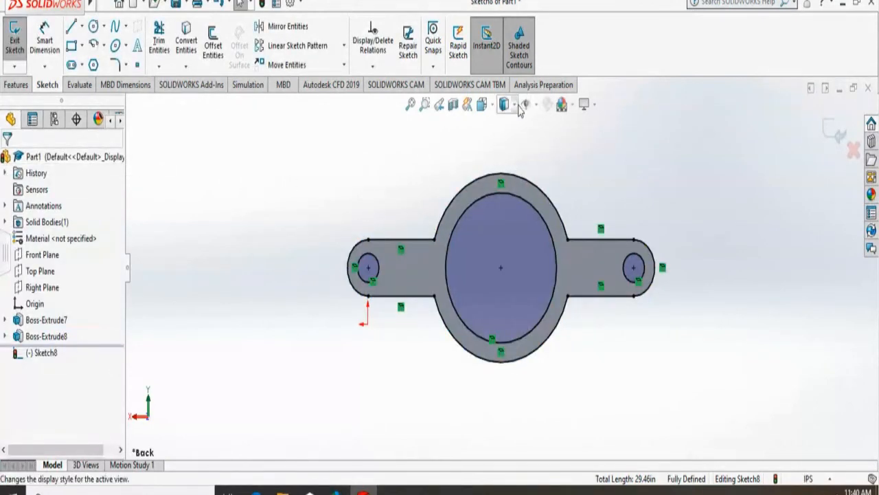
Switch to the isometric view from the View Orientation flyout.
click(505, 104)
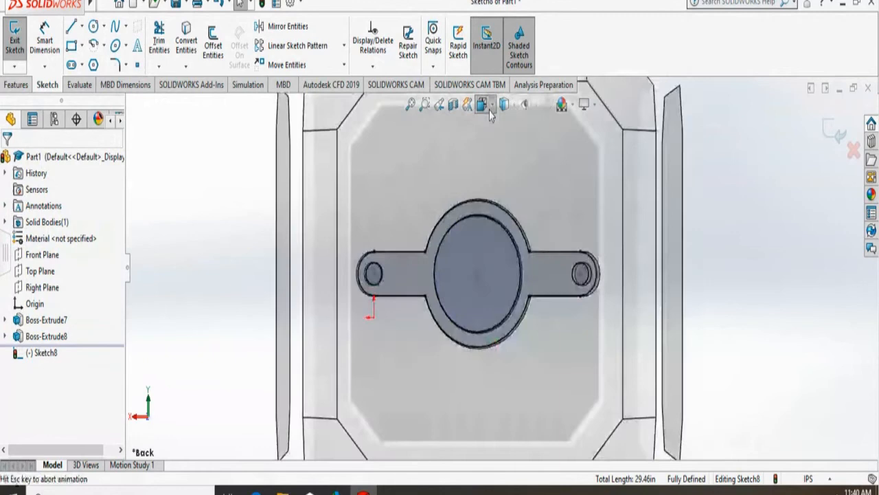
click(485, 104)
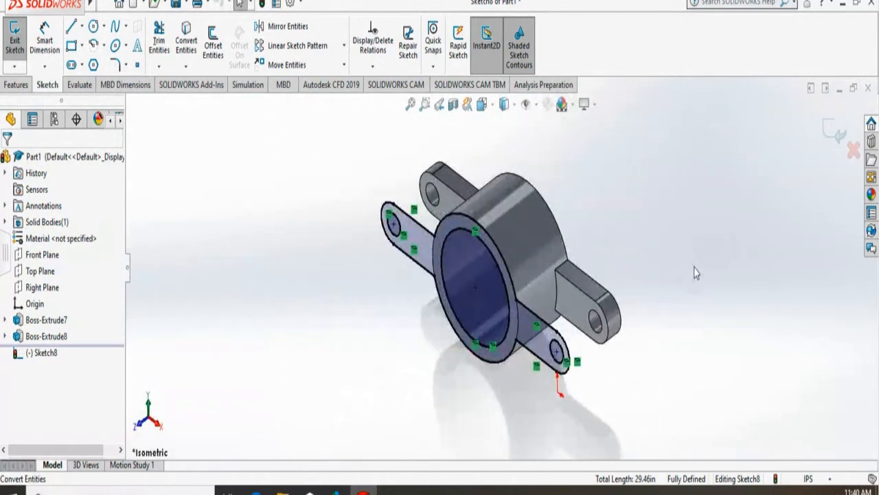
mouse_move(620, 199)
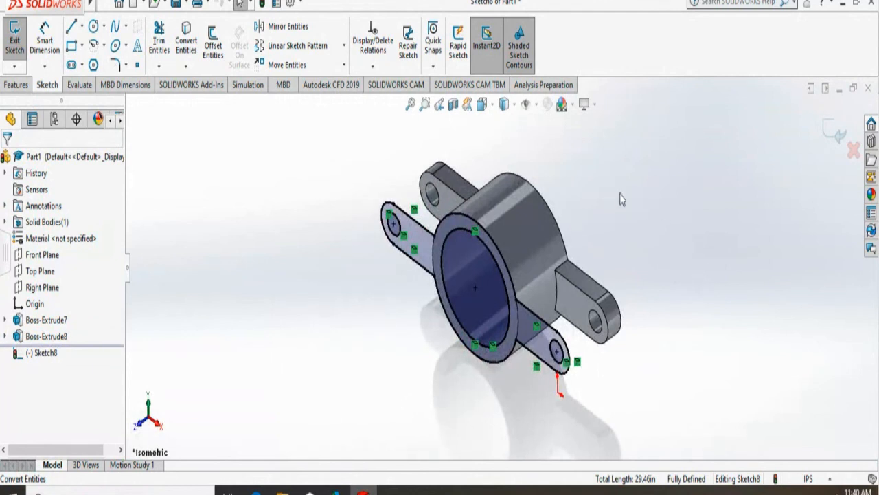